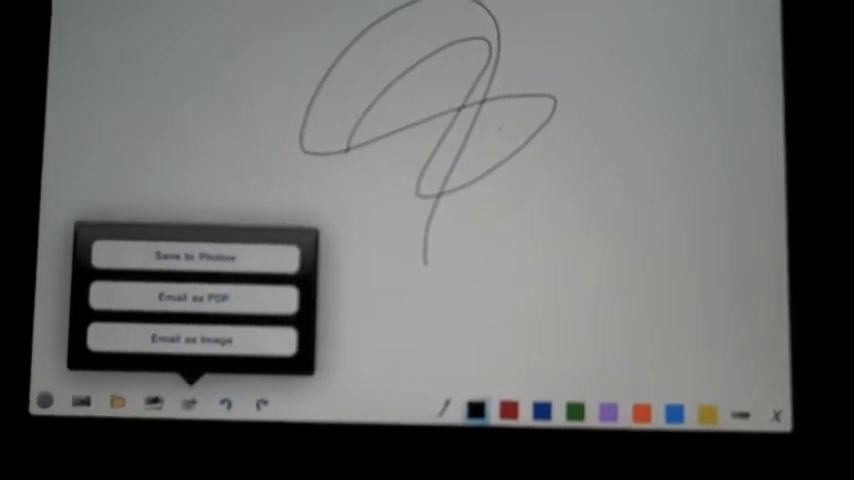
# - Reveal the export options Save to Photos, Email as PDF and Email as Image
pyautogui.click(192, 256)
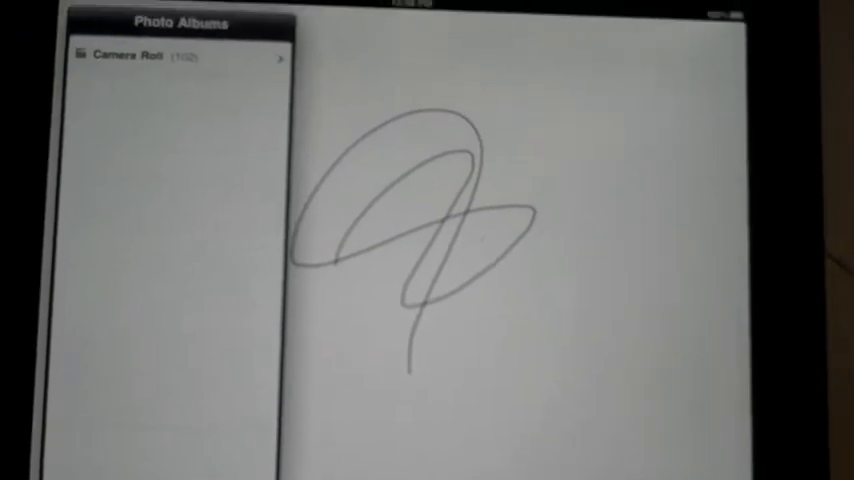